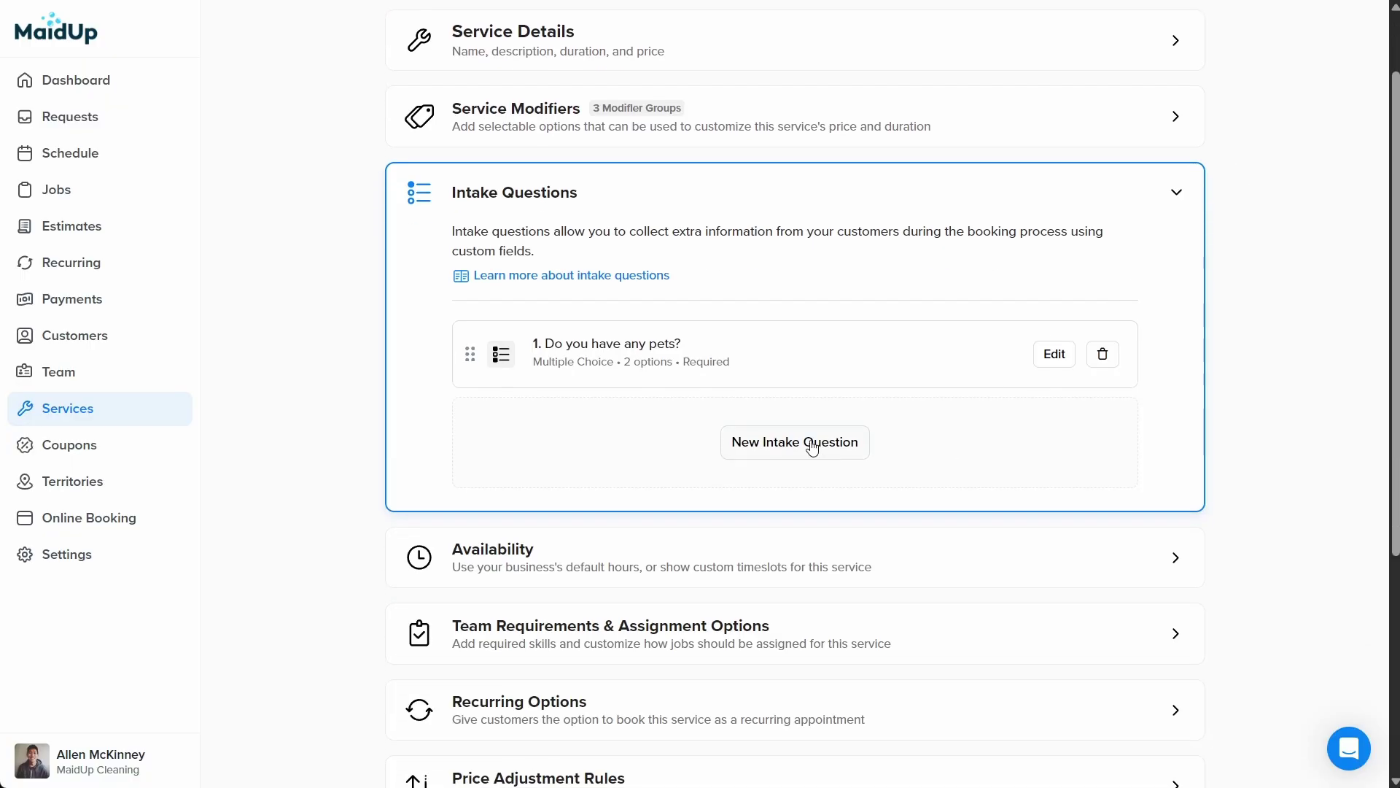
Create a new required Single Select intake question 'How do we get in?'
left_click(795, 442)
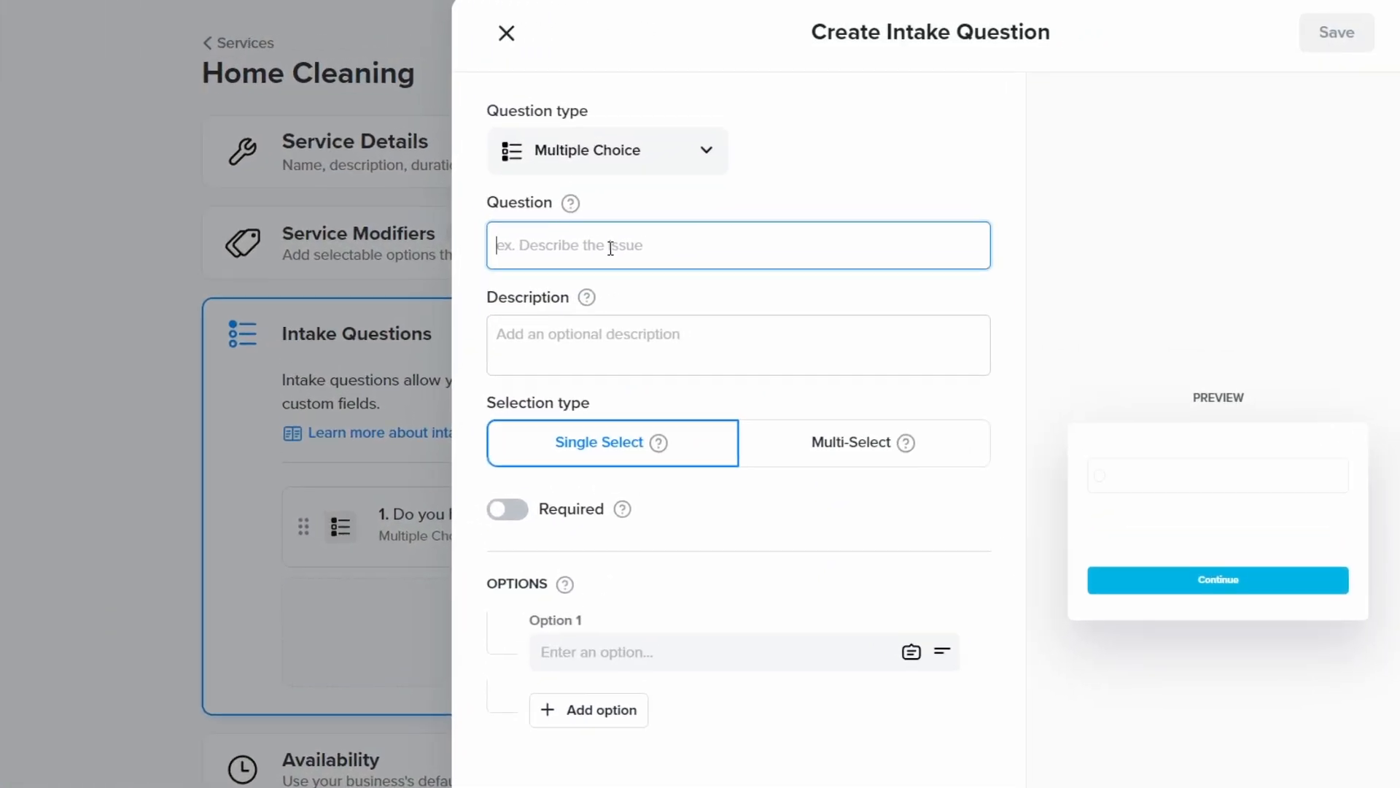
type("How do we get in?")
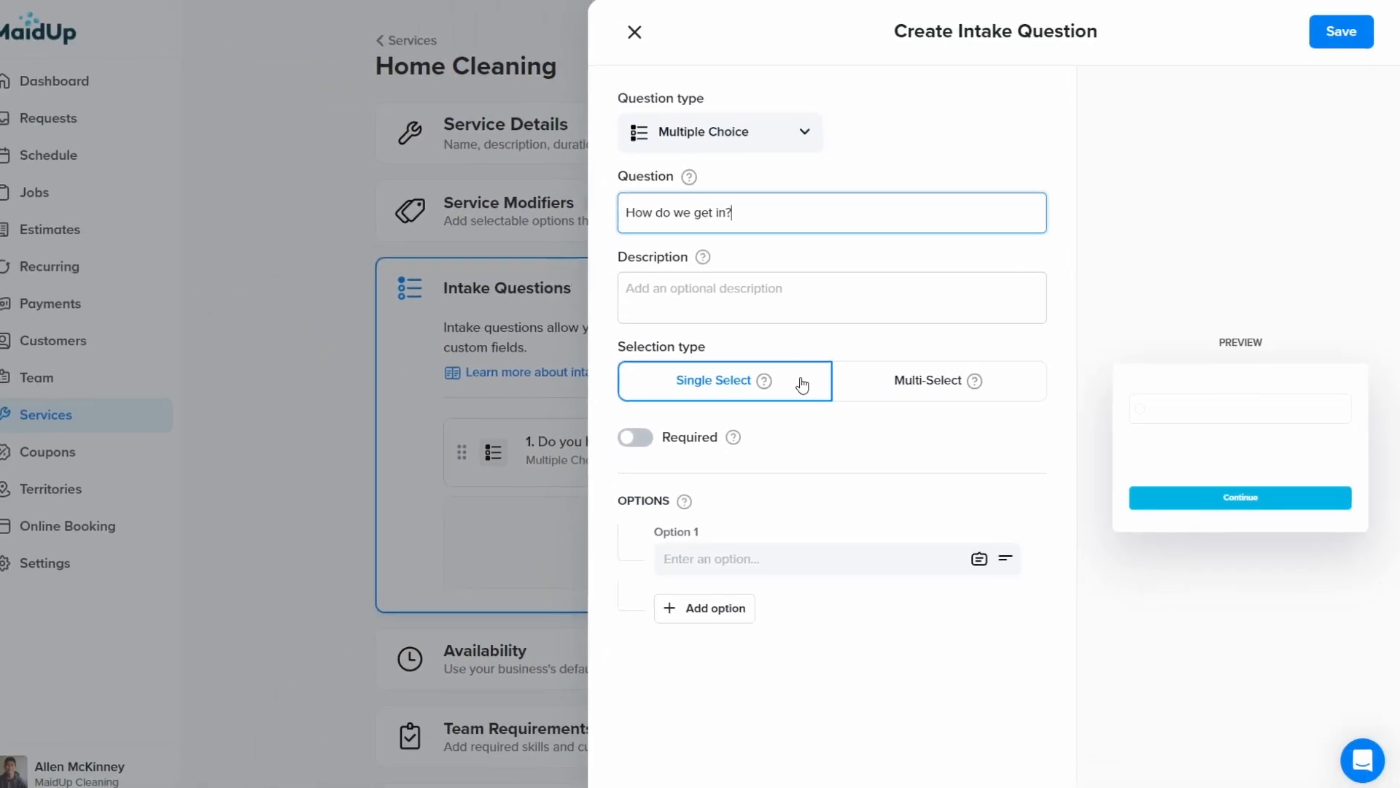
left_click(636, 437)
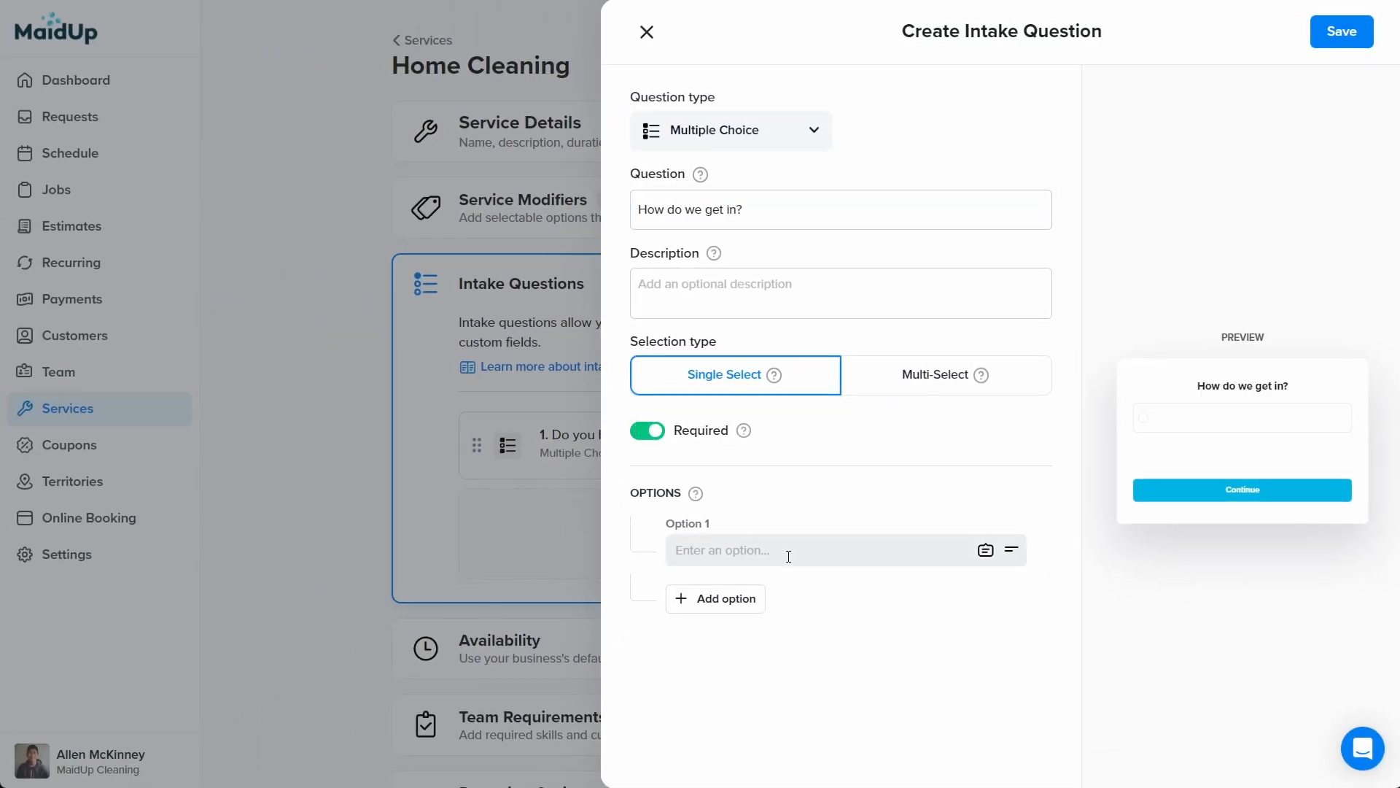
Add the answer options Someone is home, Doorman and Hidden Key
type("Someone is home")
type("Doorman")
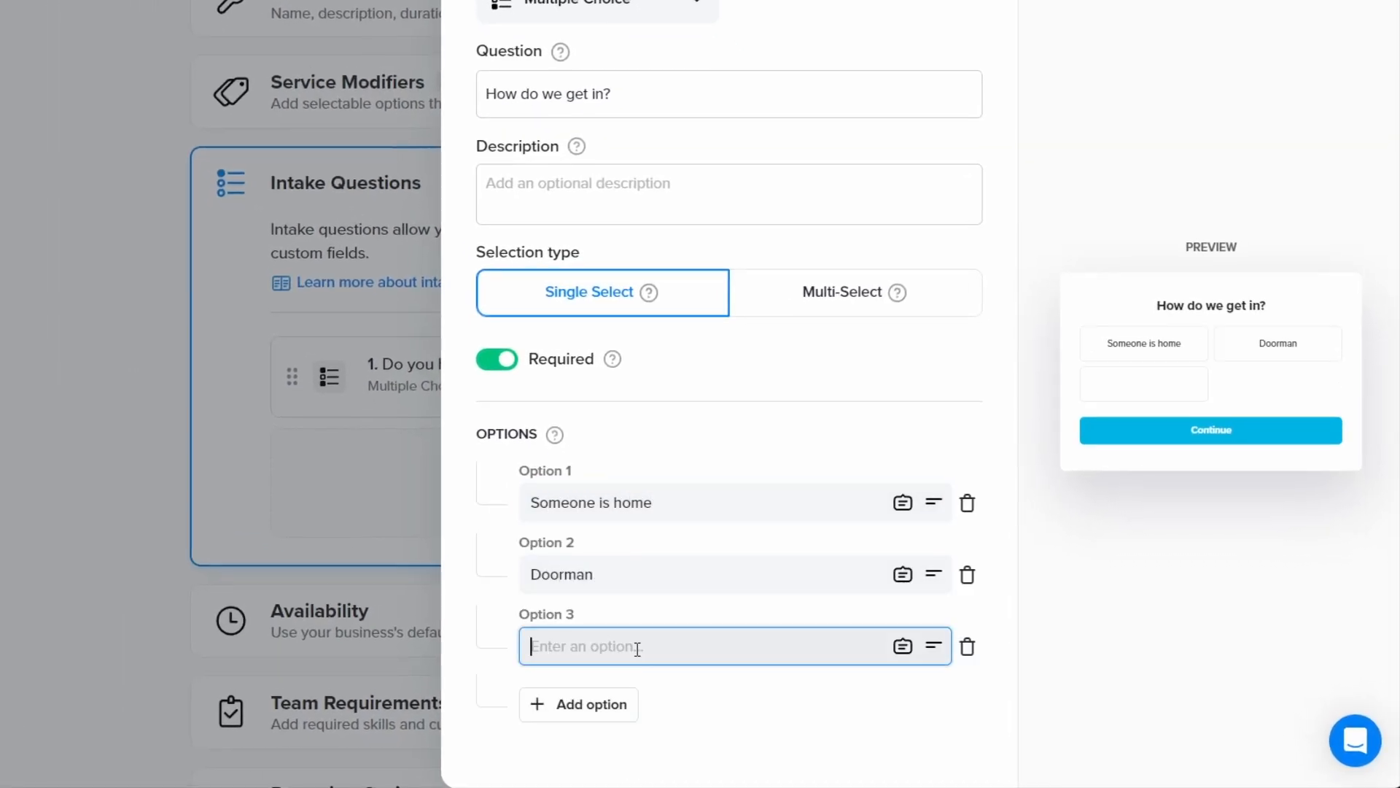
type("Hidden Key")
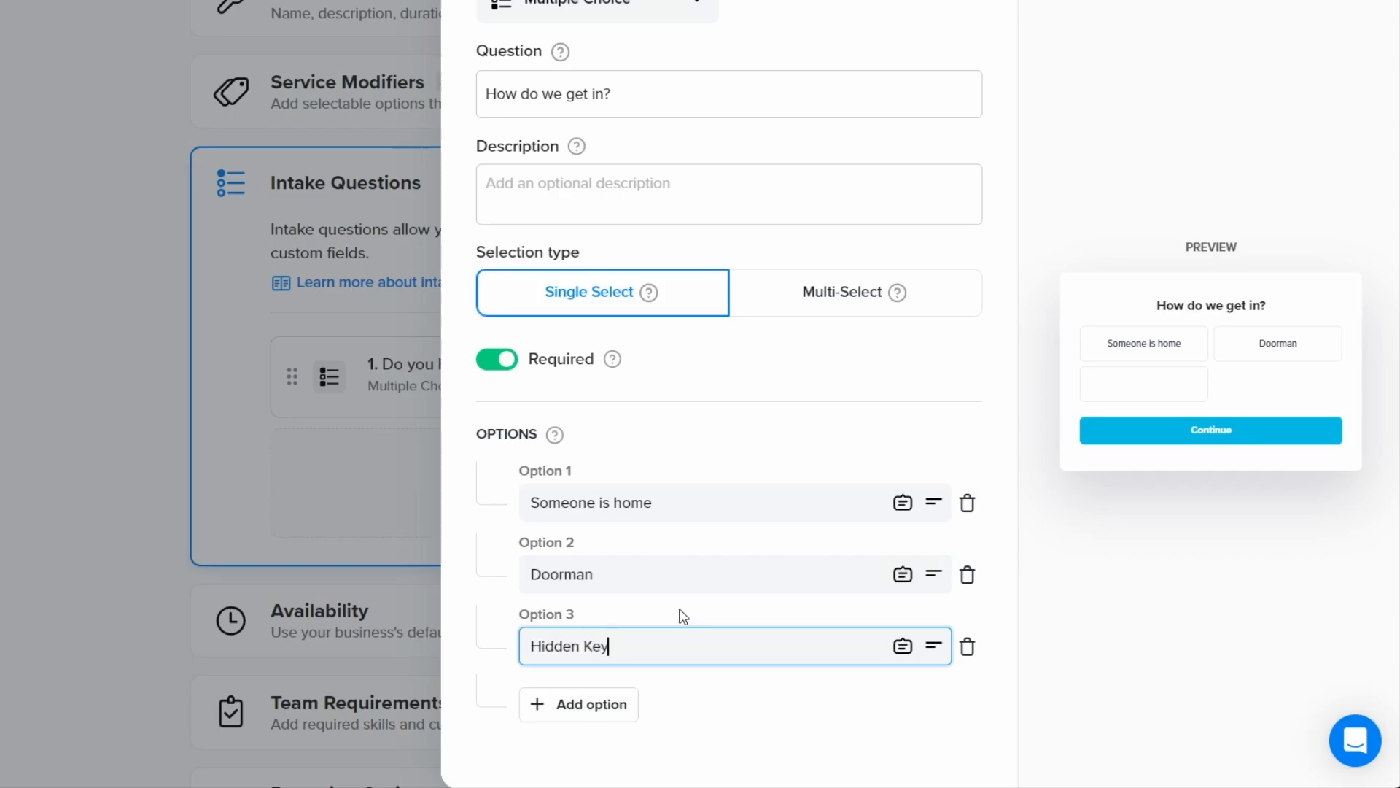